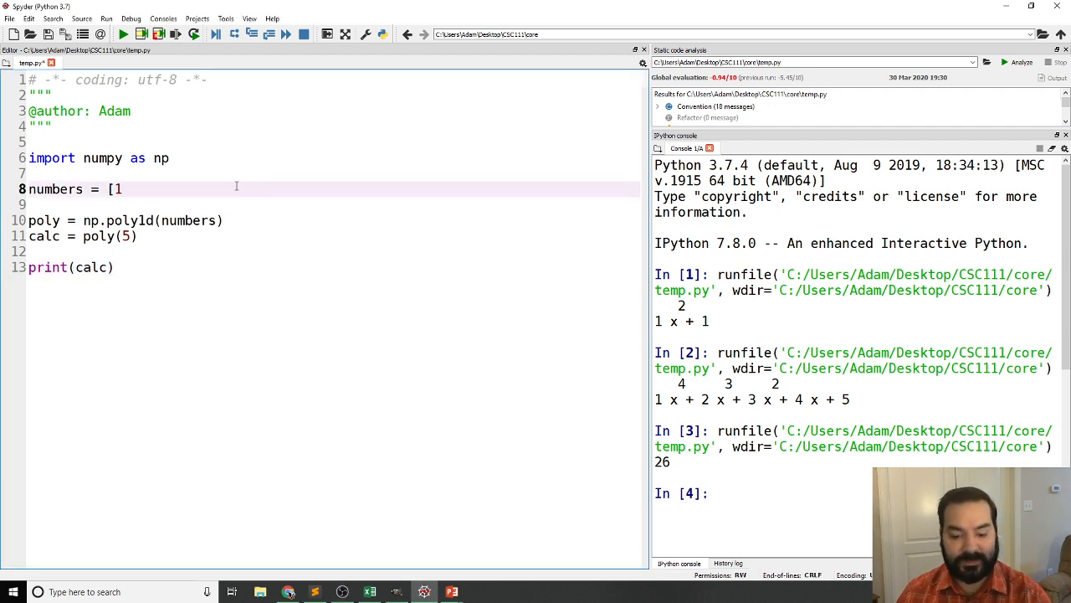
Step: Enter the integers 1 to 20 into the numbers list on line 8, then bring up the window switcher
text(,2,)
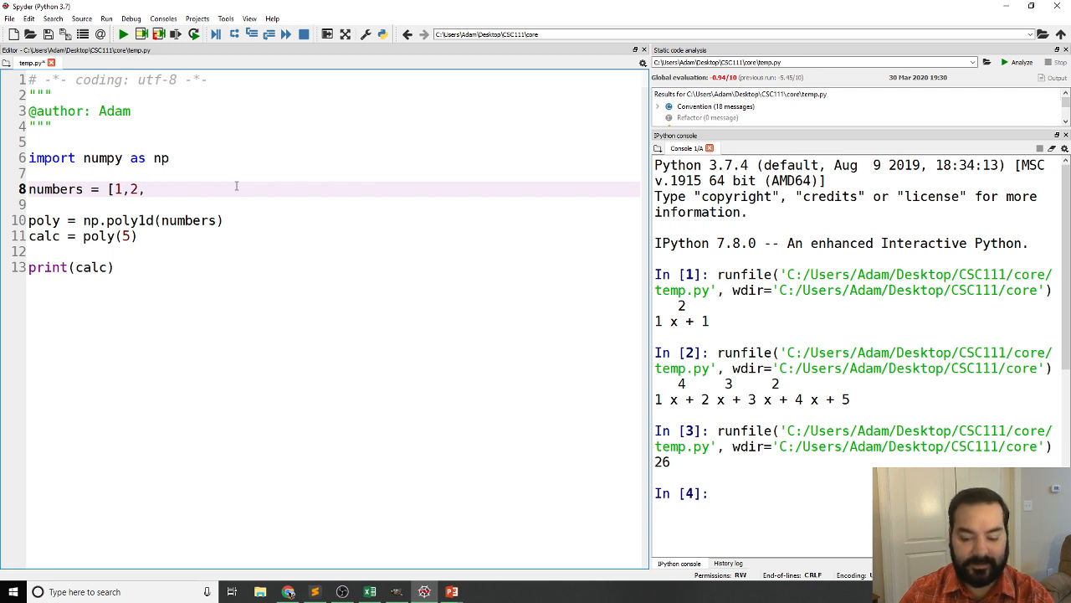
text(3,4,5,)
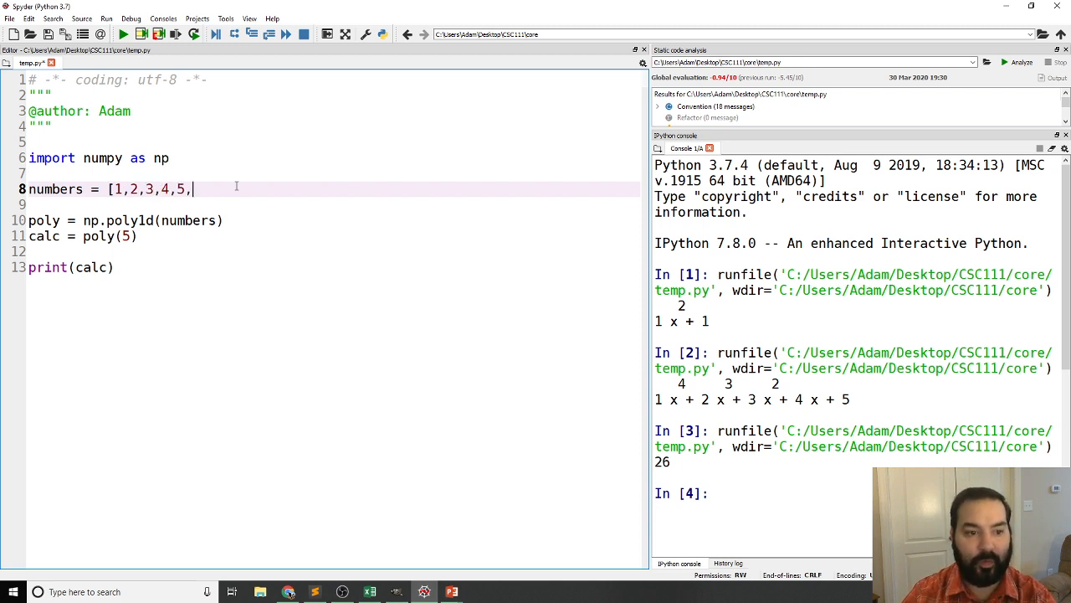
text(6,7,8,9,)
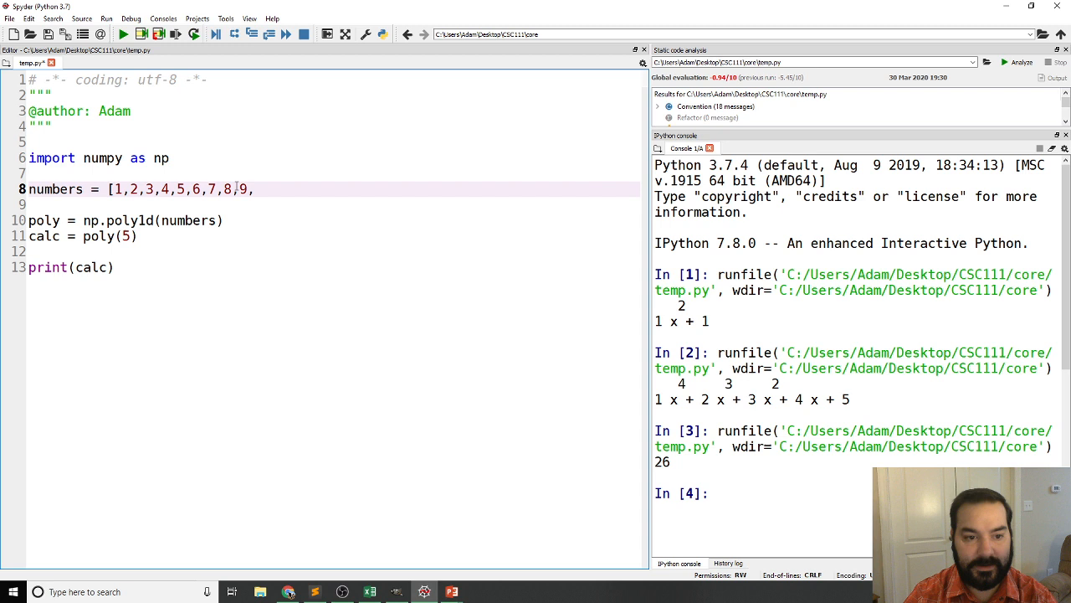
text(10,11,12,13,14,15,16,17,18,19,20])
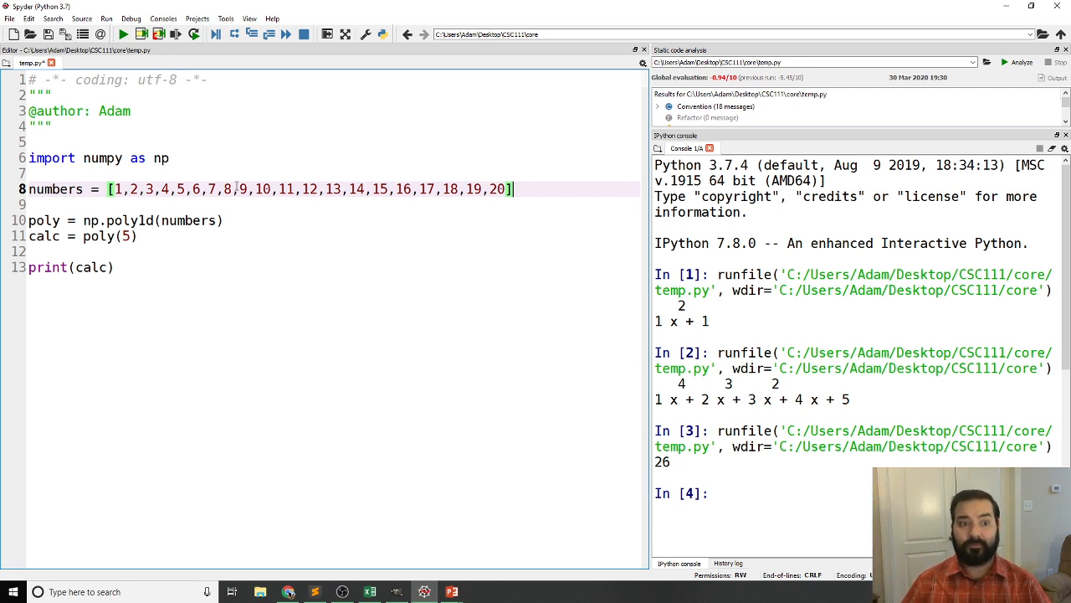
key(alt+tab)
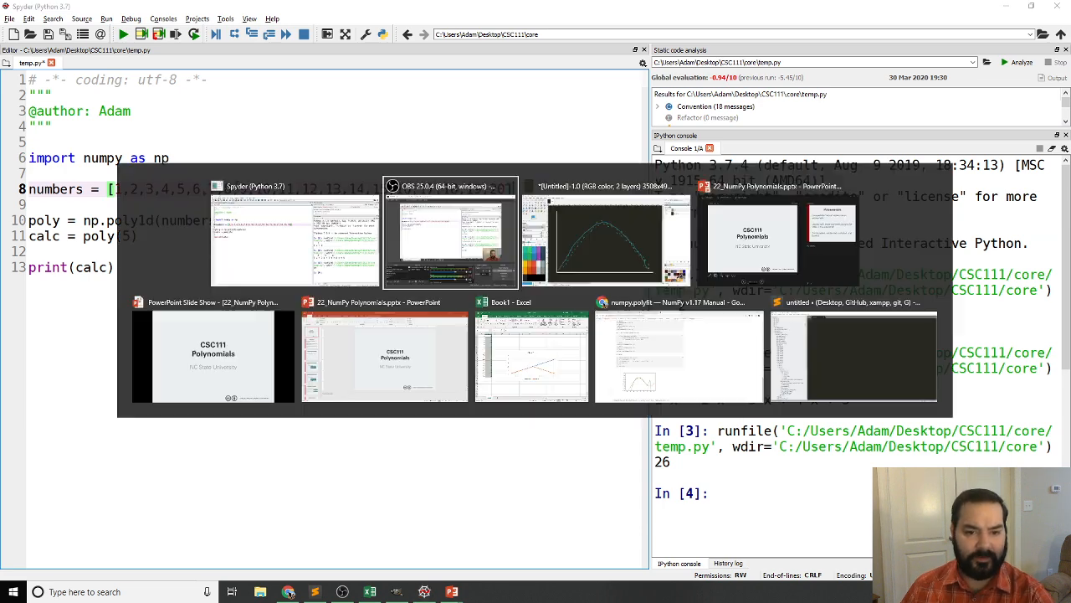
click(604, 242)
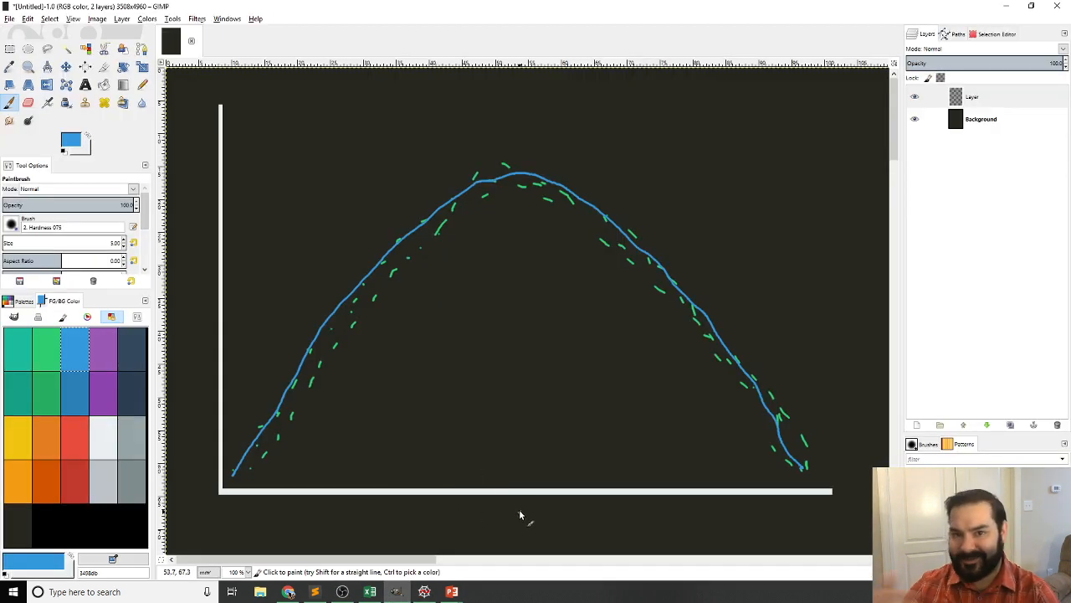
mouse_move(266, 482)
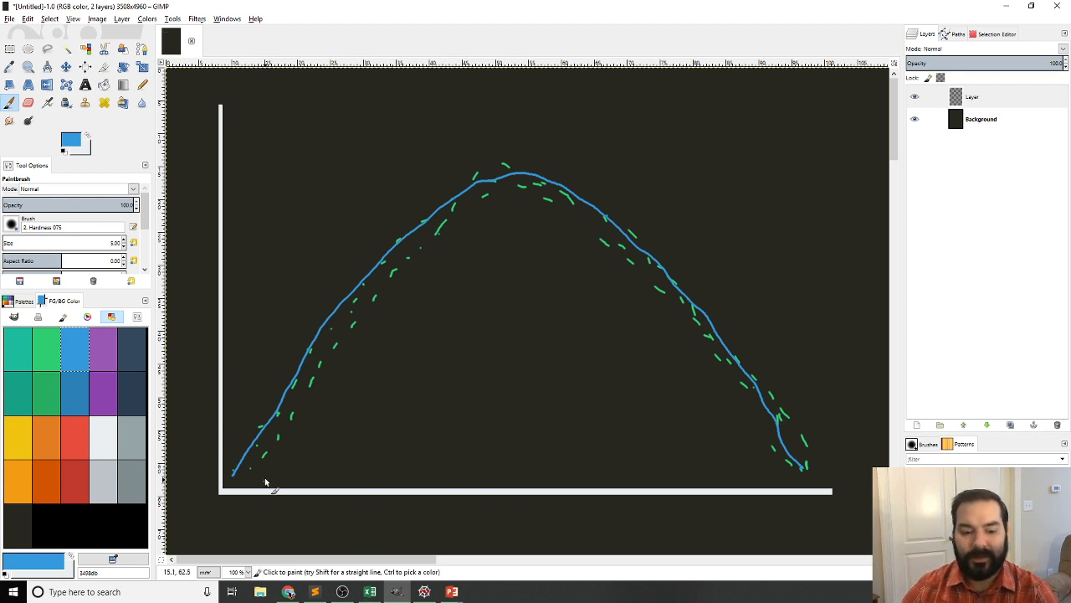
mouse_move(506, 509)
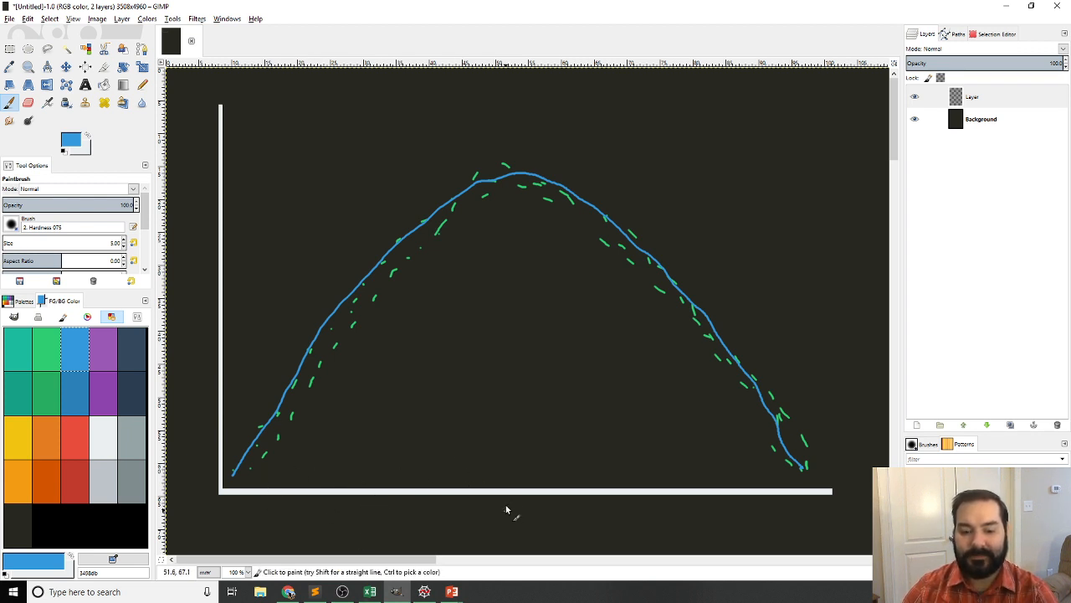
mouse_move(685, 498)
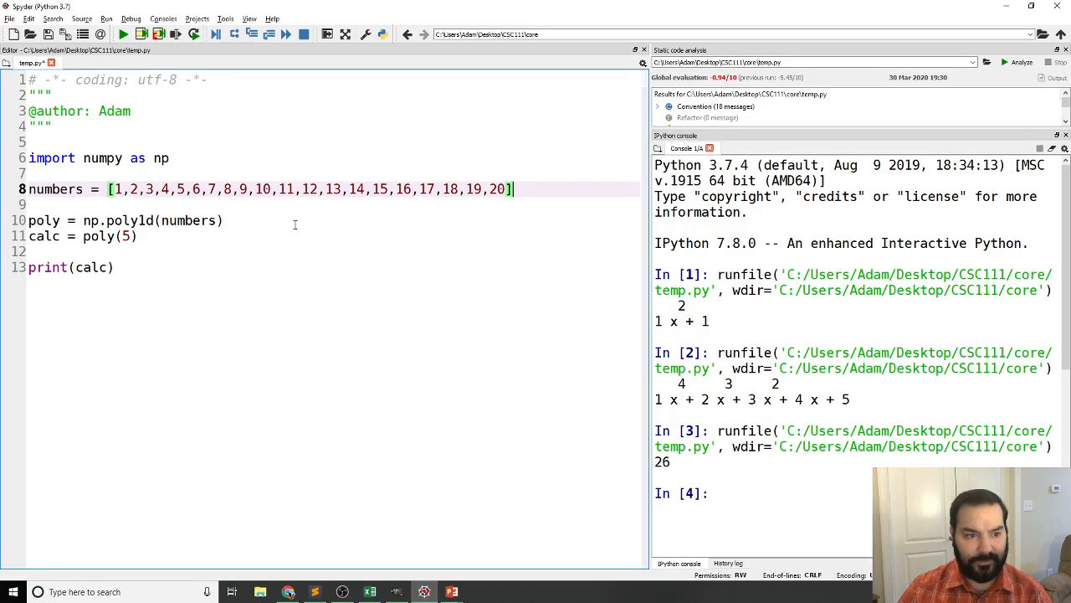
Step: Rename numbers to x and add y = [1,...,10,10,9,...,1] below it
click(67, 188)
text(x)
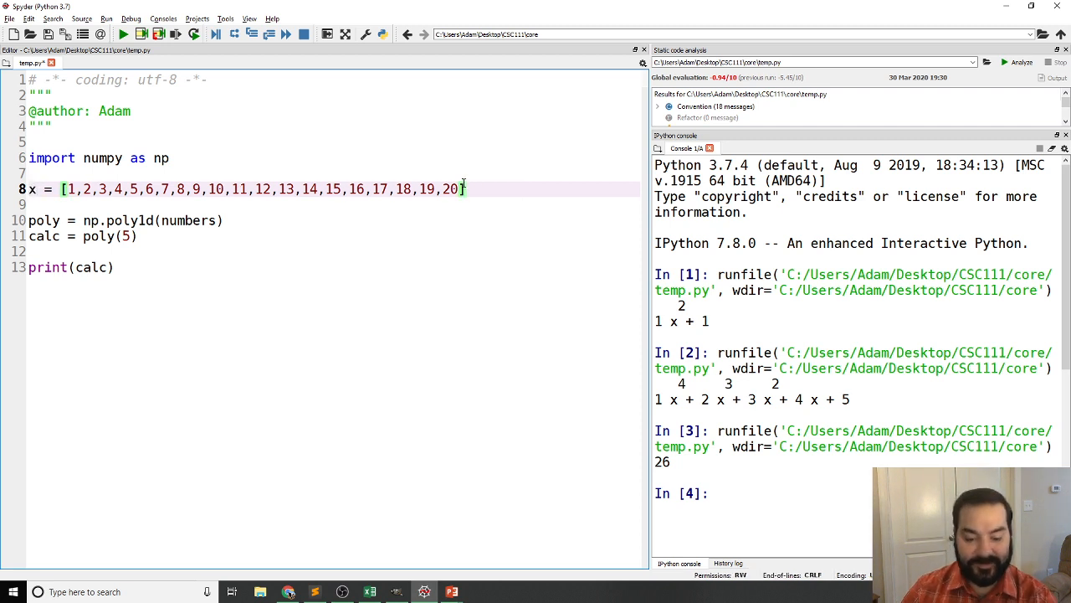
text(y = [])
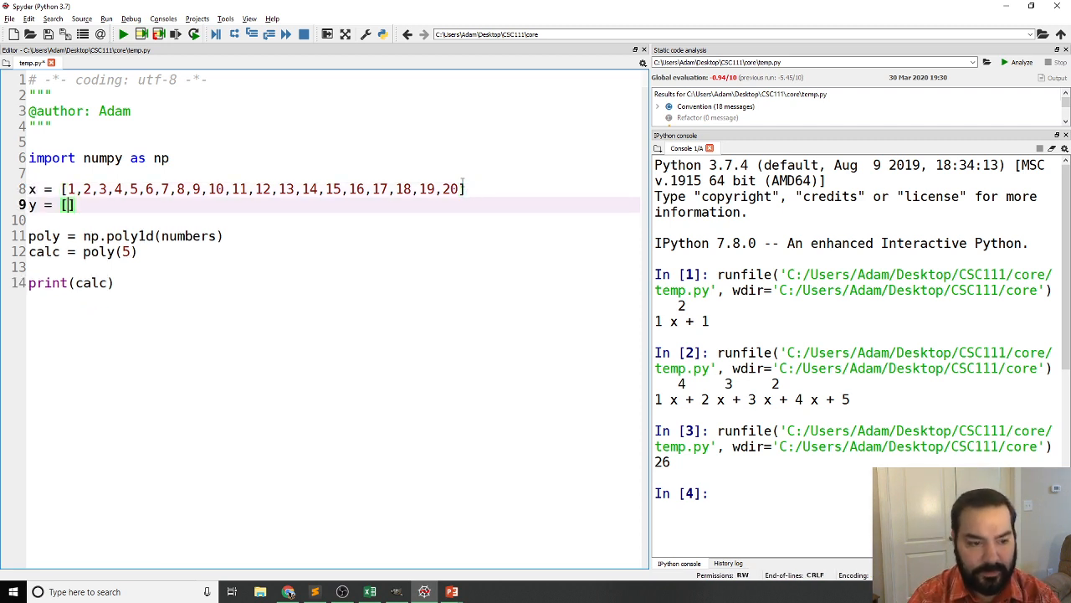
text(1,)
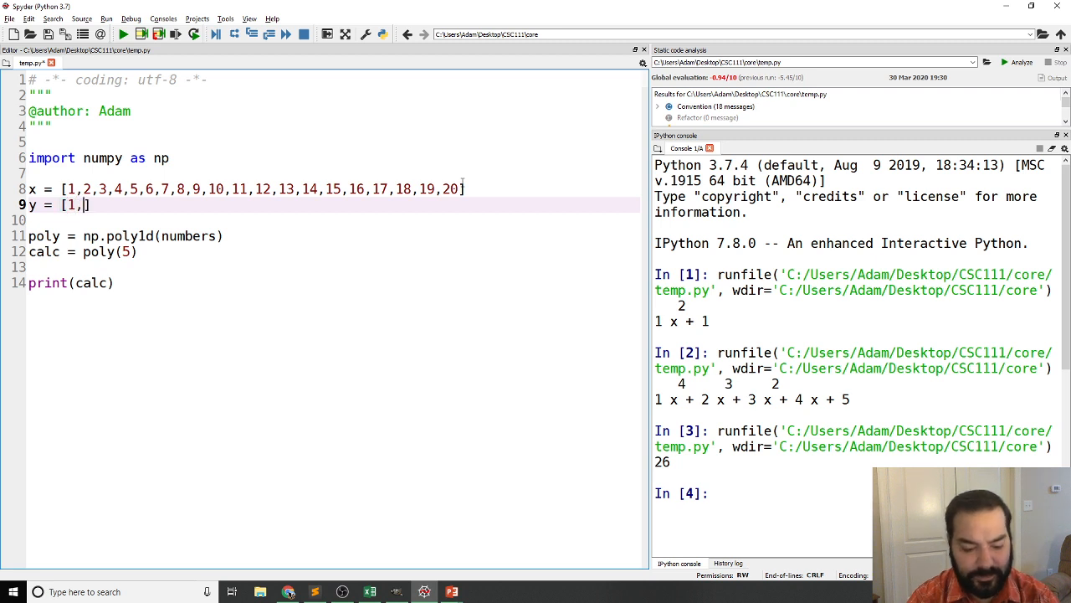
text(2,3,4,5,)
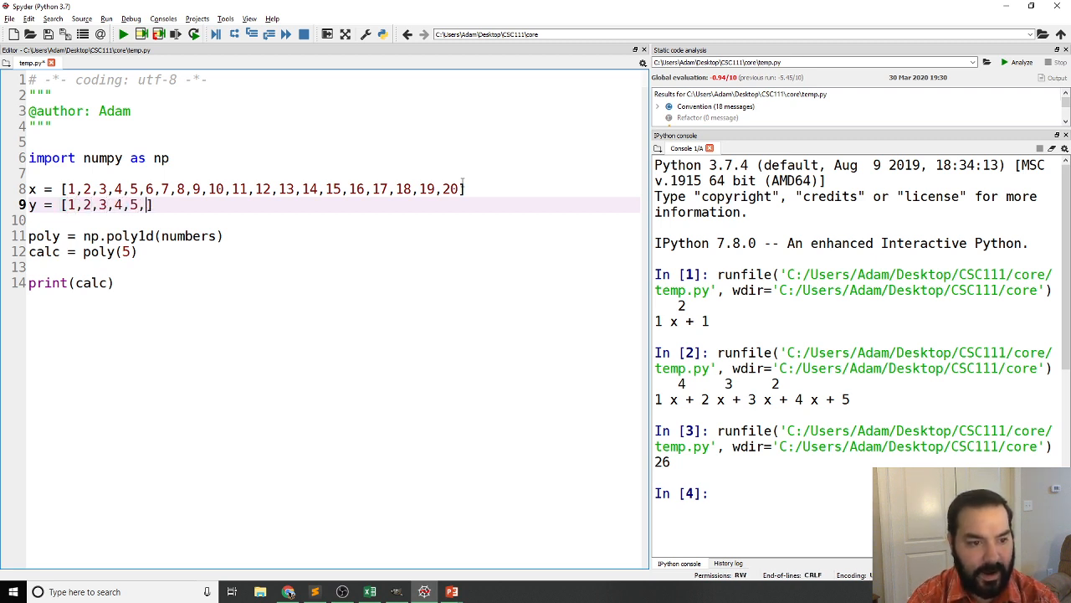
text(6,7,8,)
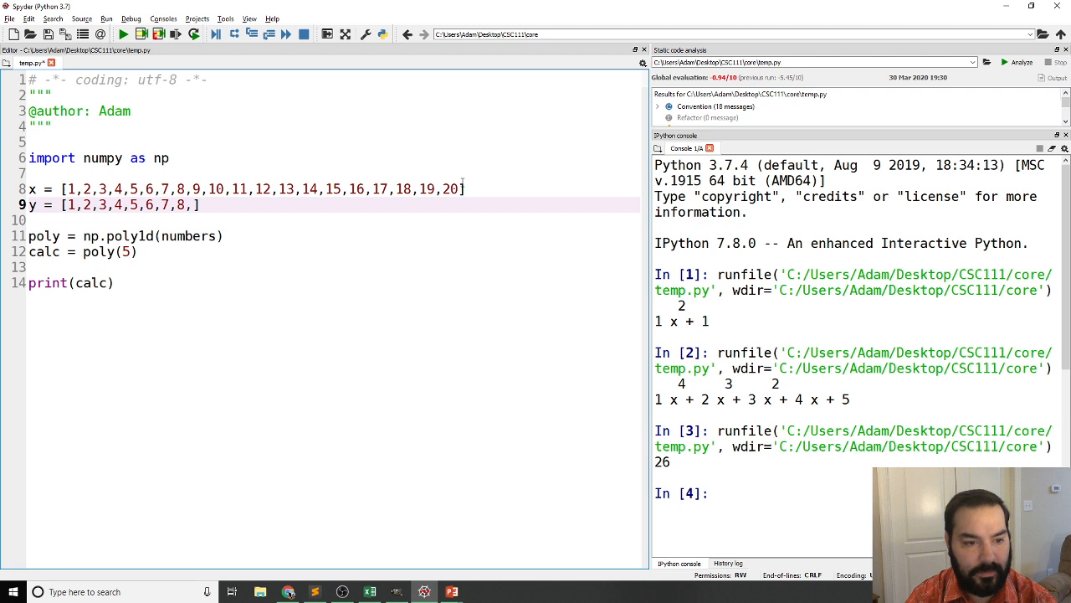
text(9,10,)
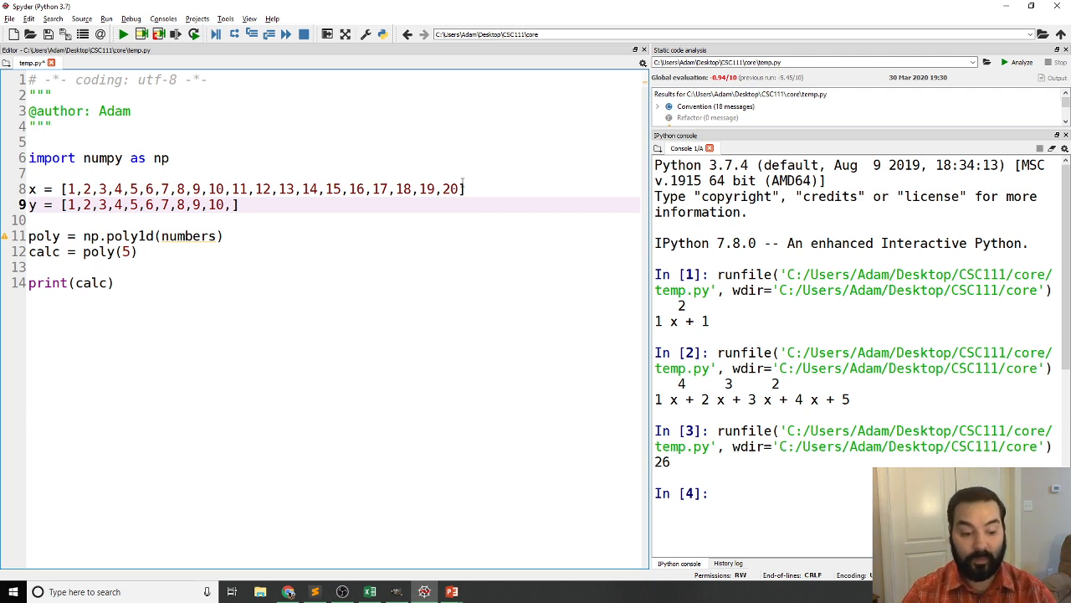
text(10)
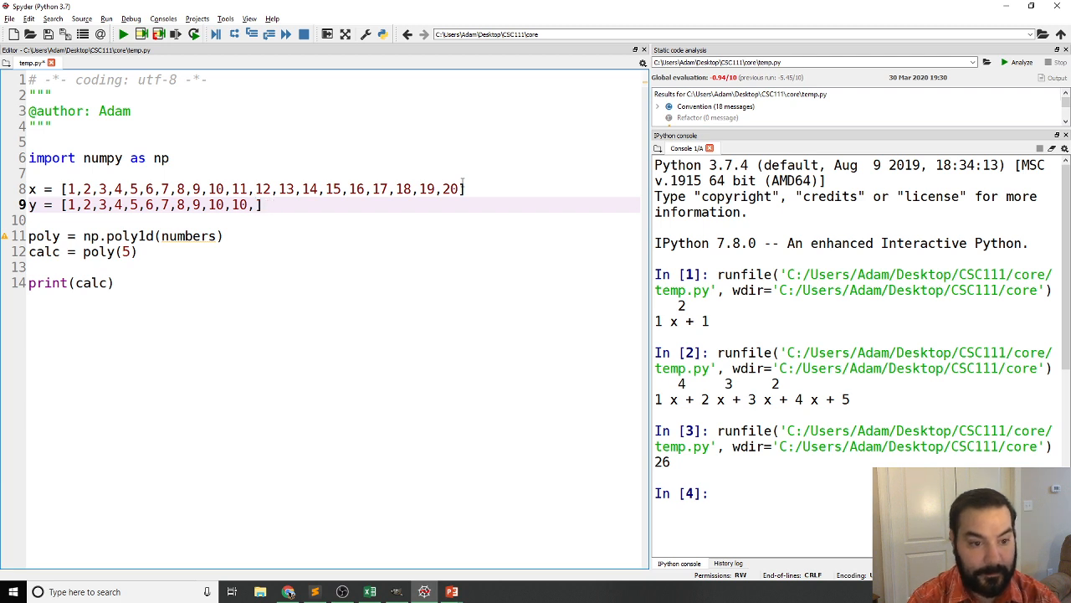
text(,9,8,7,6,5,4,3,2,1)
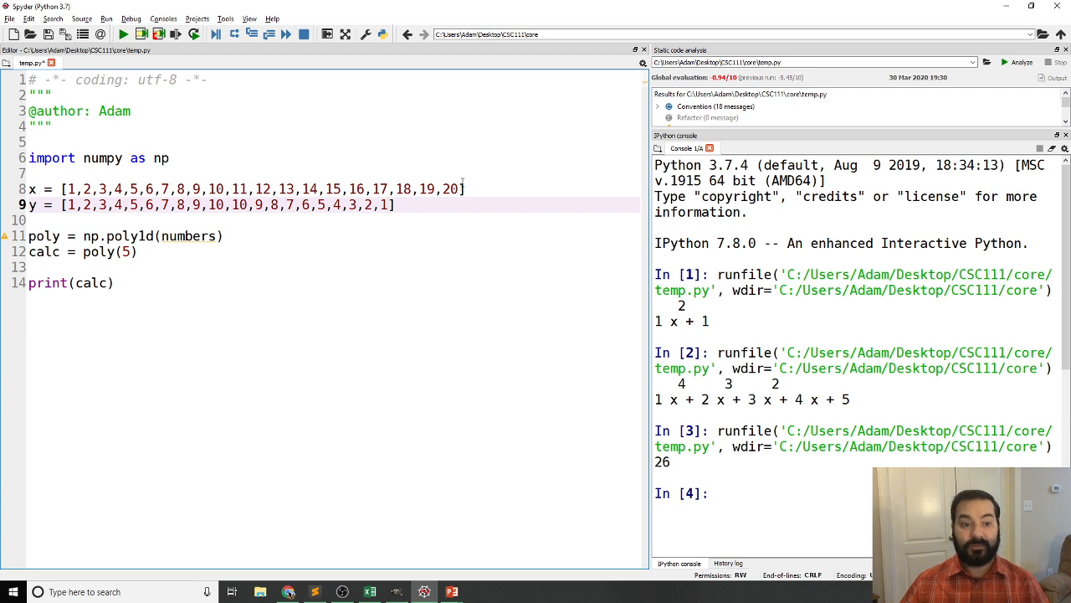
Step: Add curve = np.polyfit(x, y, 2) on a new line below the y list
click(142, 235)
text(c)
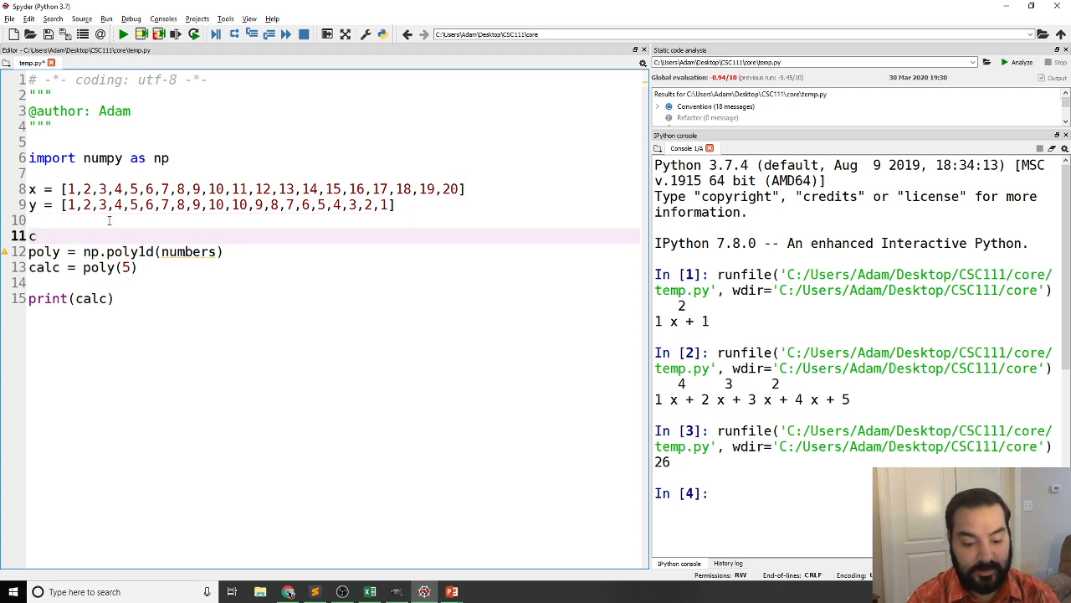
text(urve = n)
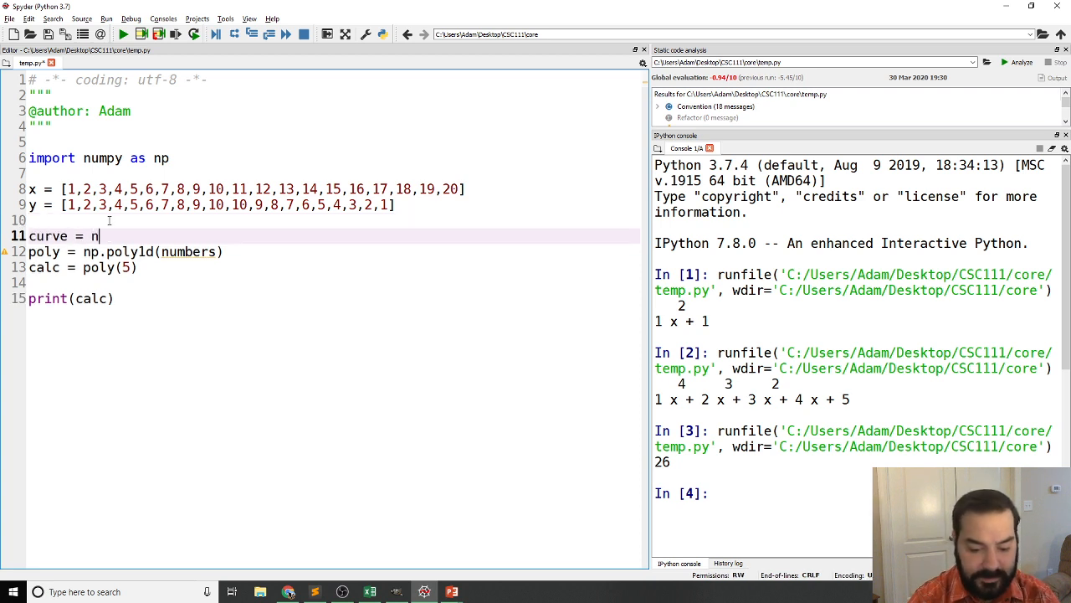
text(p.p)
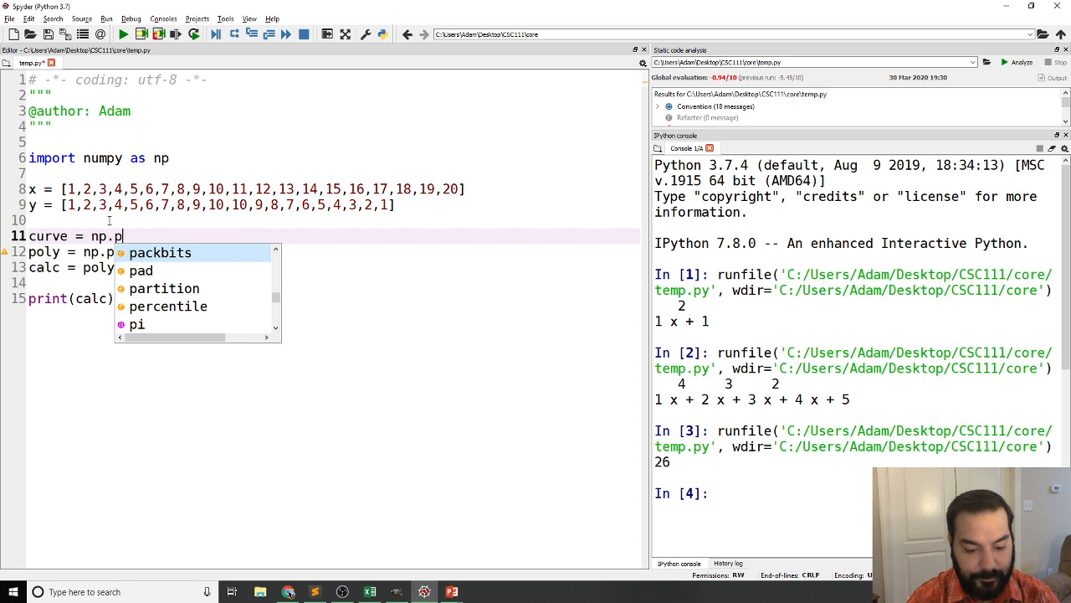
text(oly)
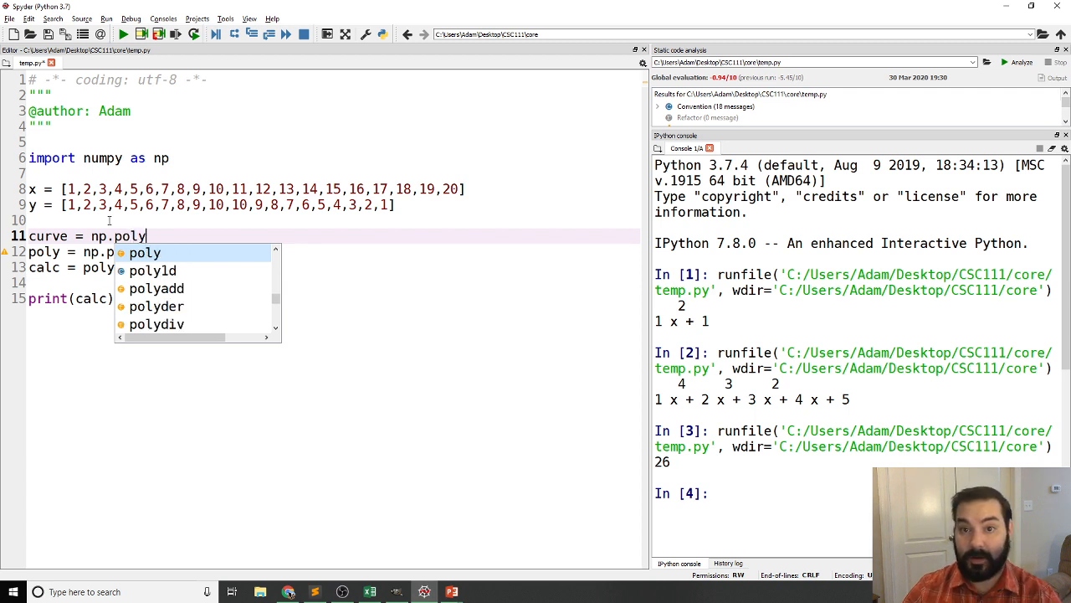
text(f)
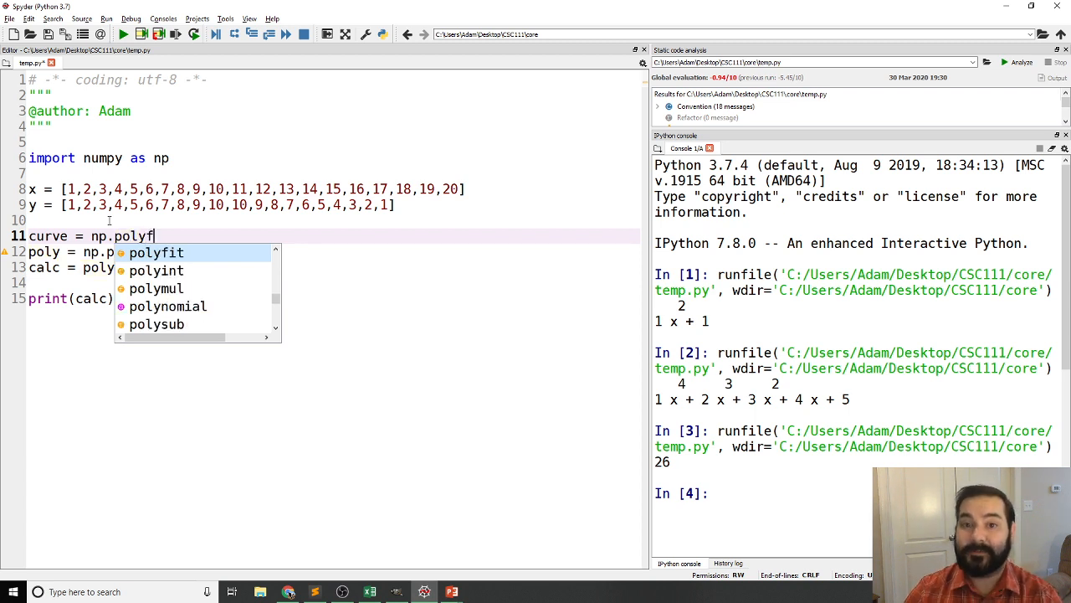
click(155, 252)
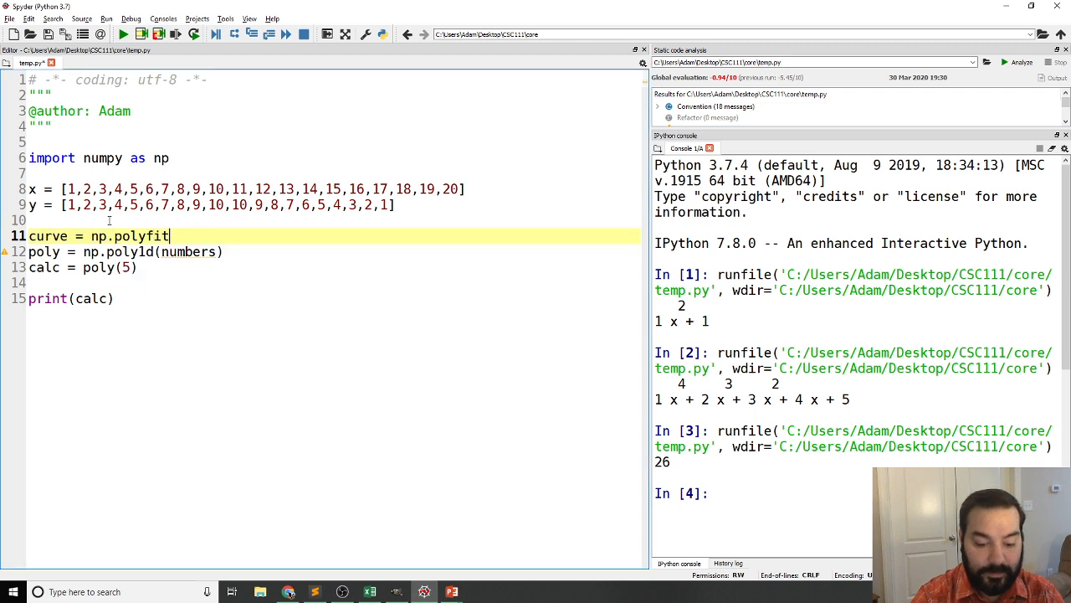
text(()
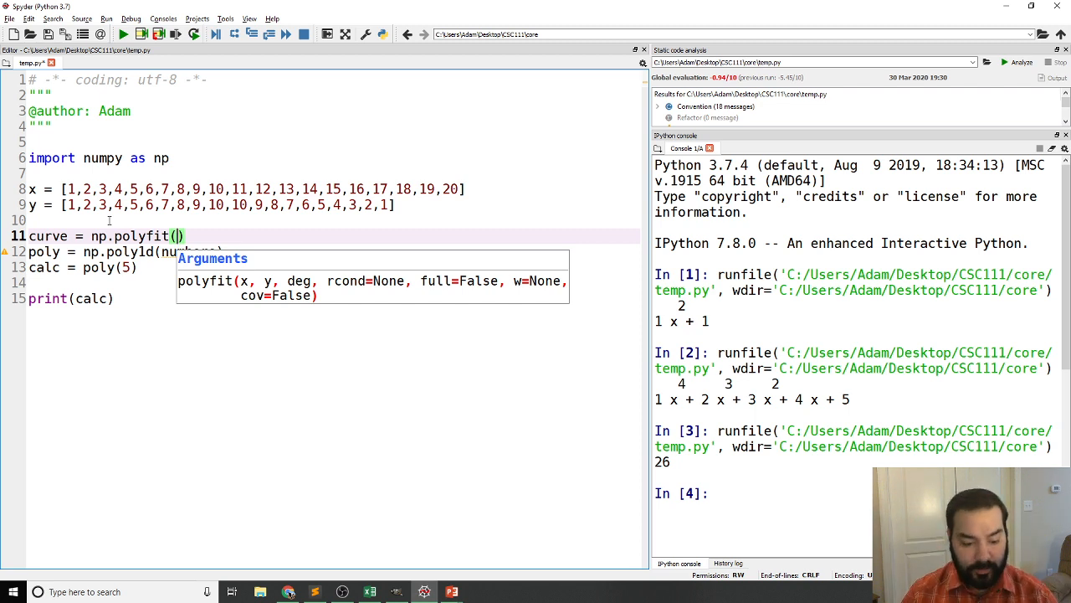
text(x, y,)
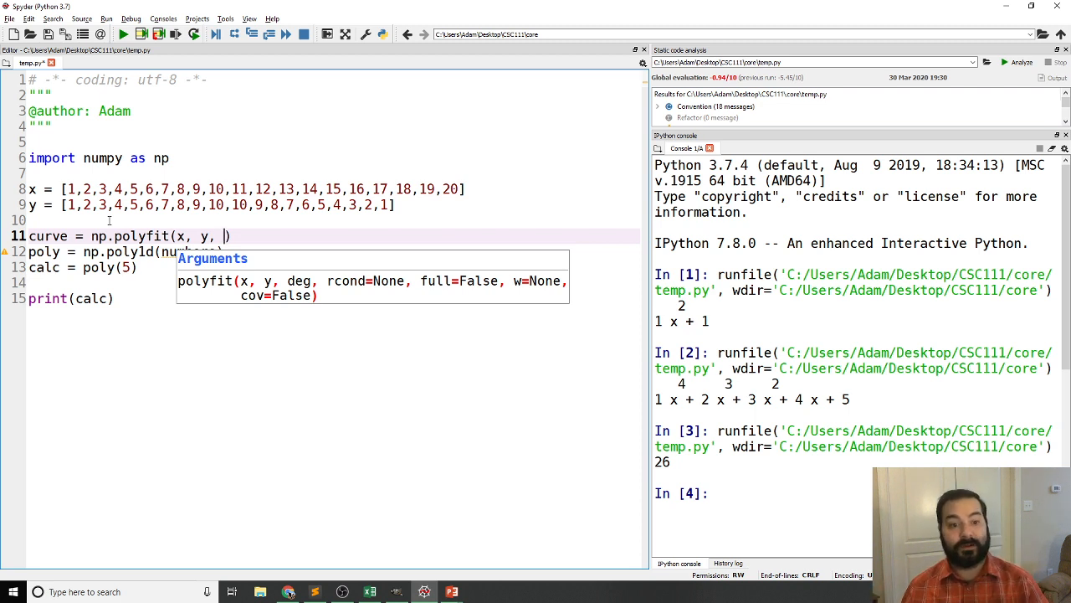
text(2)
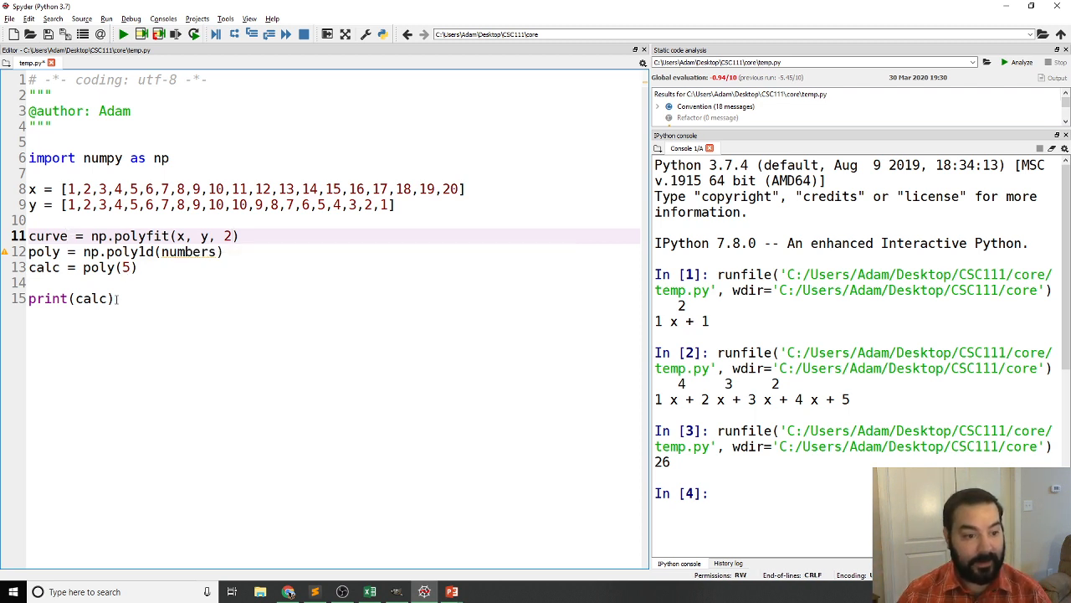
Step: Add print(curve) after the polyfit line
drag(28, 252, 114, 298)
text(print)
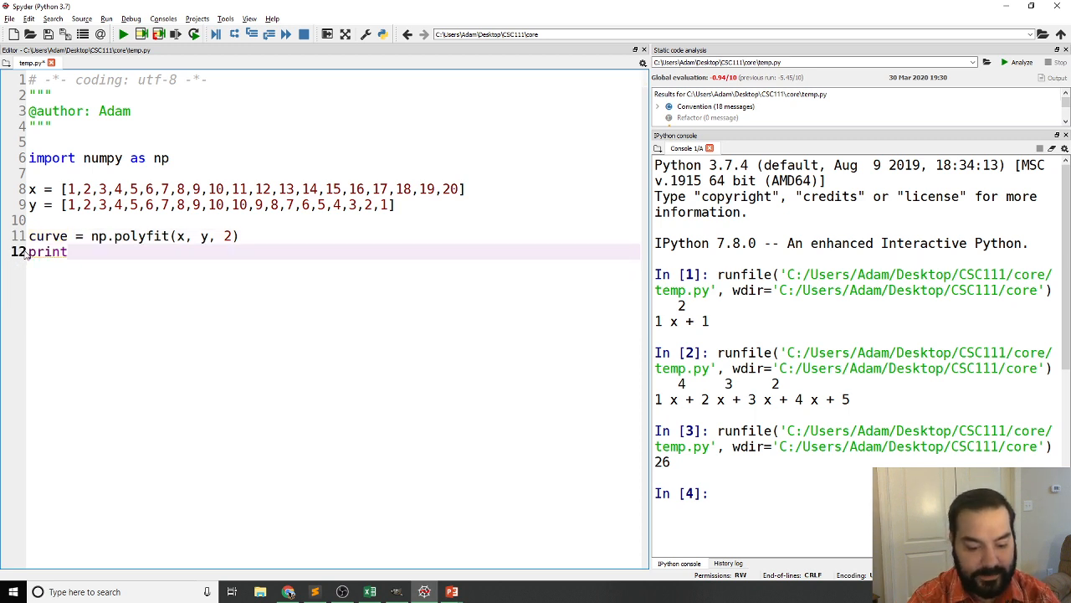
text((C))
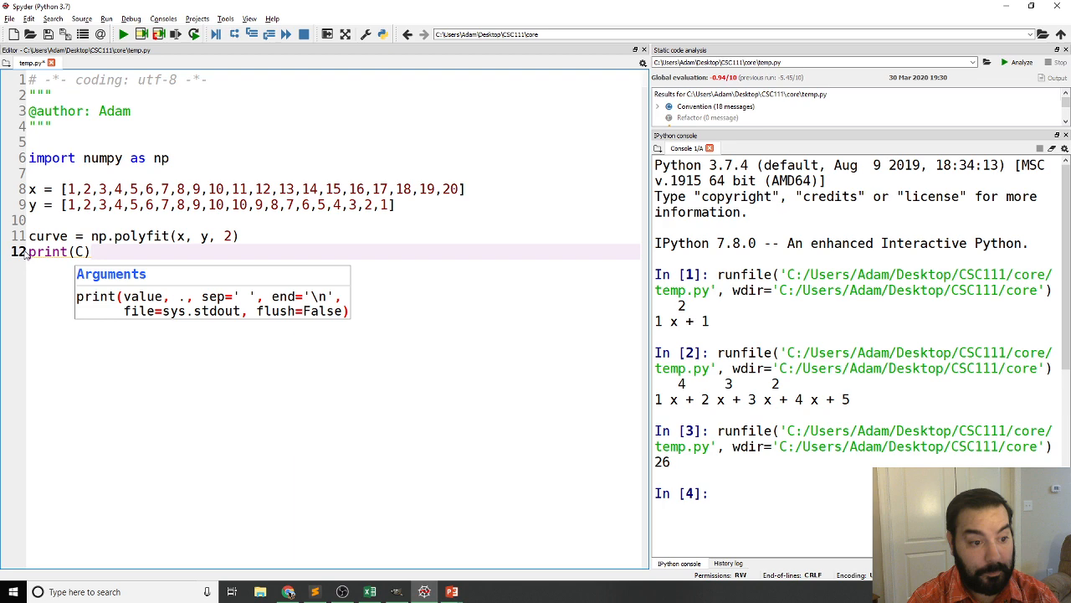
text(urve)
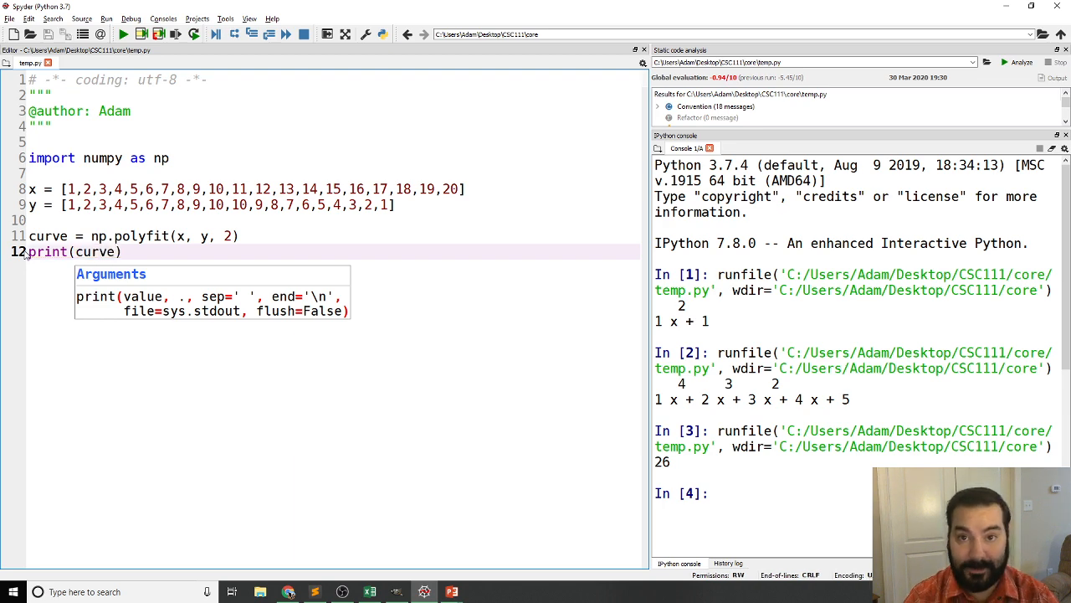
click(122, 35)
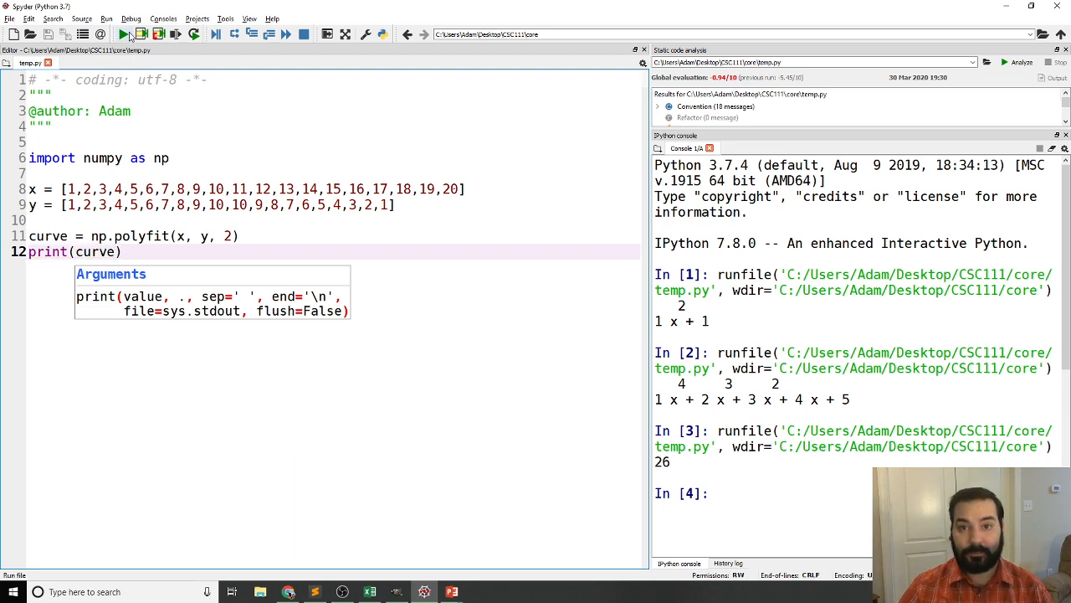
Step: Run the script and compare coefficients [-0.094, 1.974, -1.737] with the y data
click(122, 34)
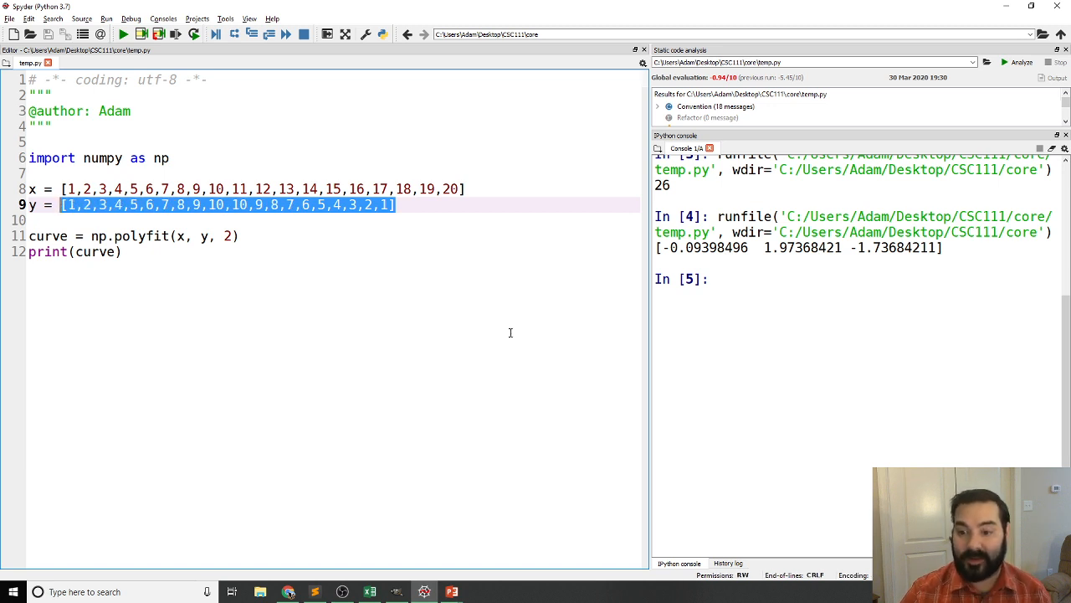
double_click(705, 247)
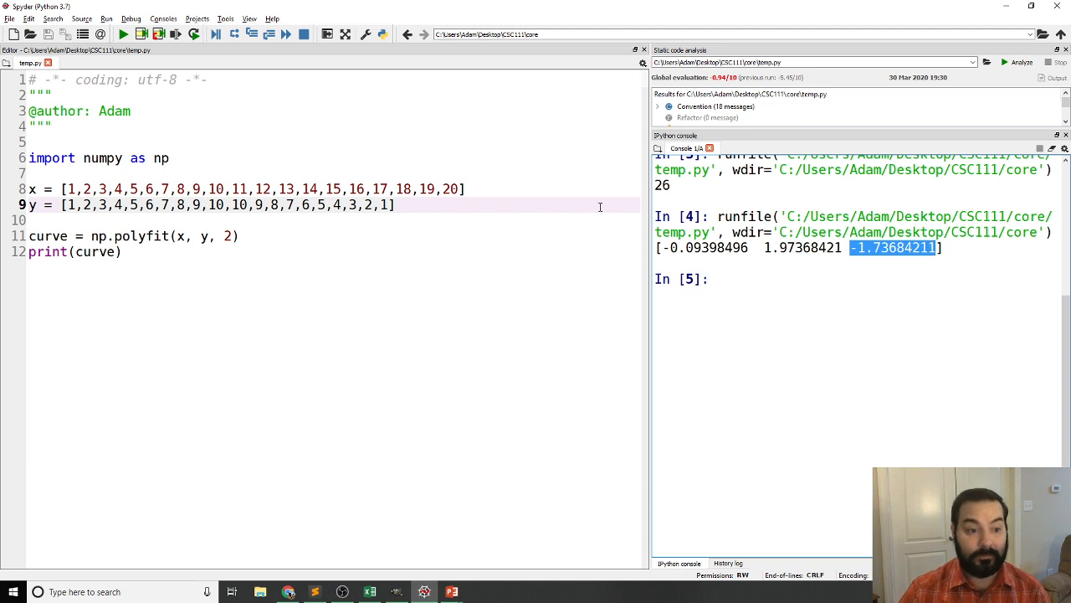
mouse_move(260, 243)
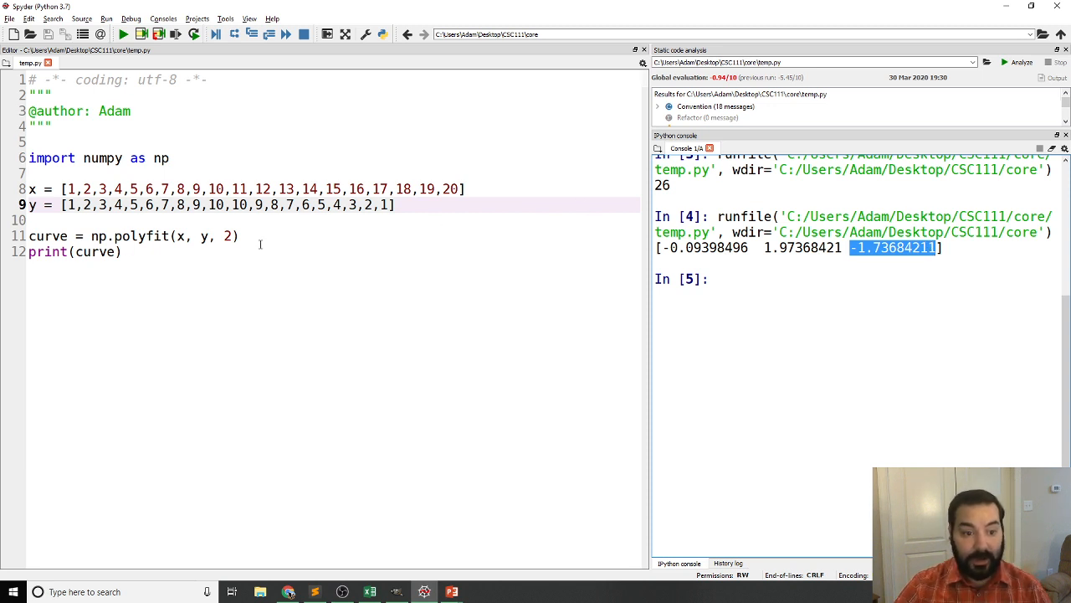
click(259, 235)
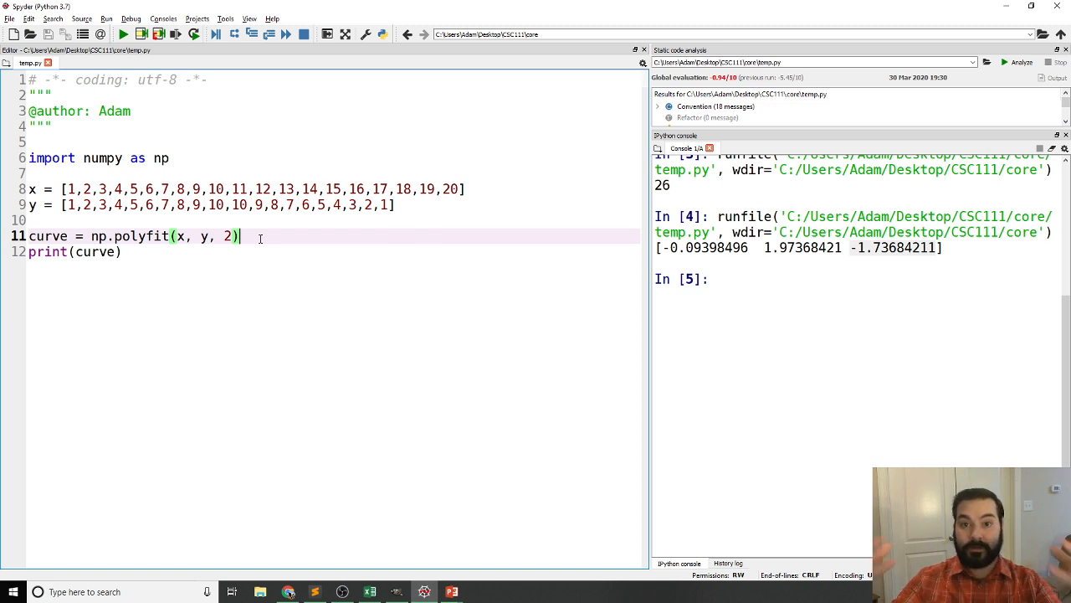
Step: Add poly = np.poly1d(curve) and change the print call to print(poly)
text(poly)
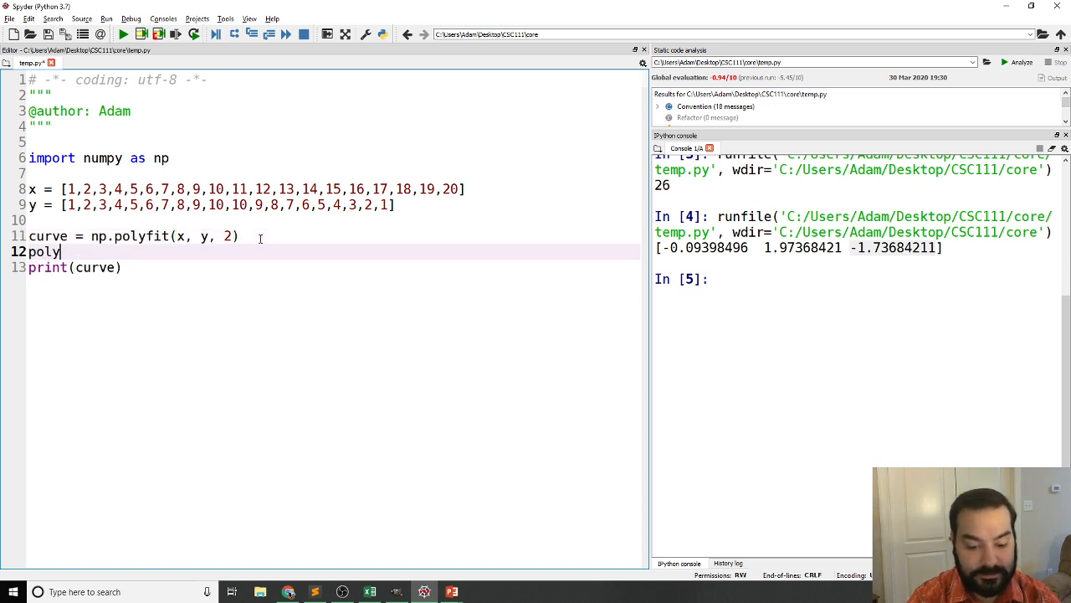
text(= n)
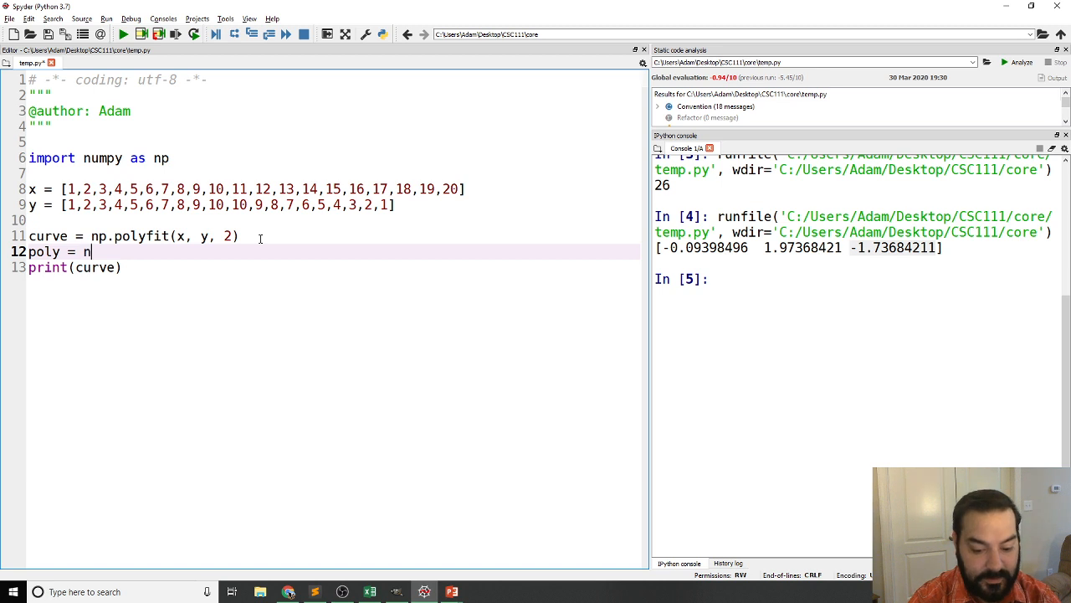
text(p.poly1d()
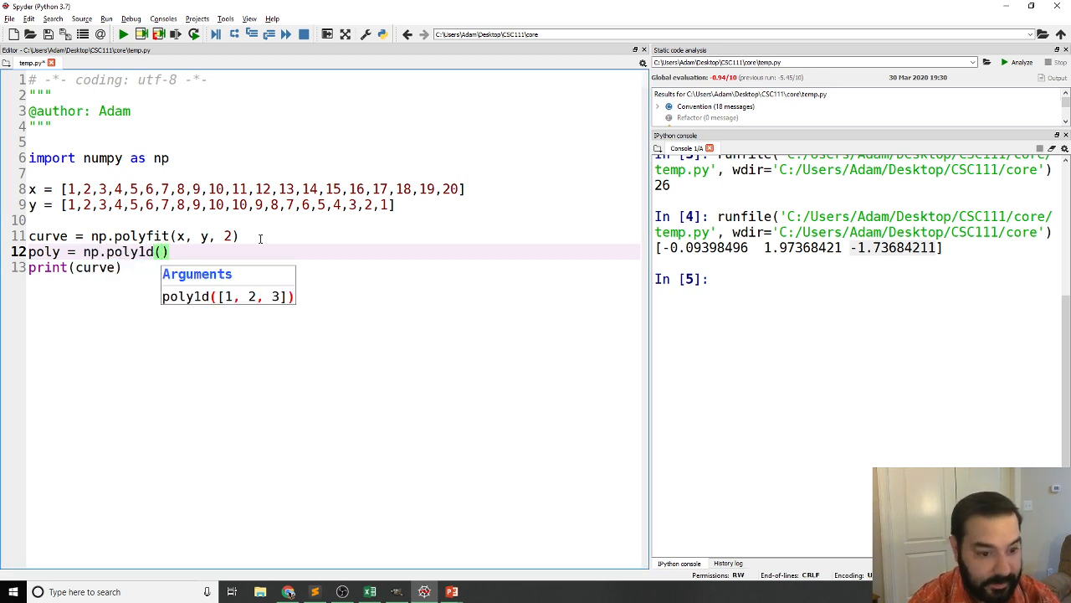
text(curve)
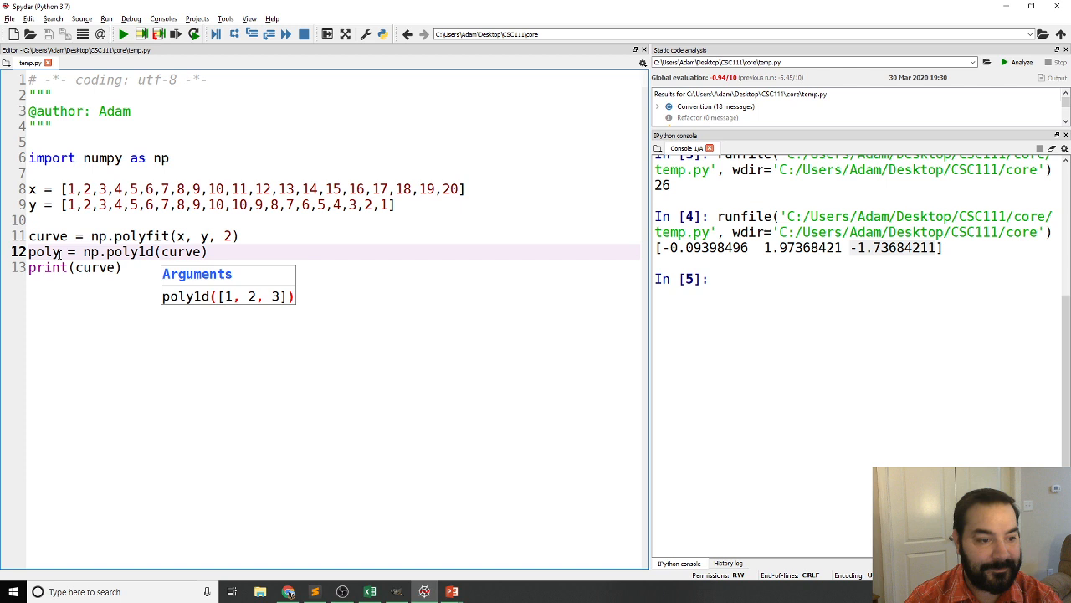
text(poly)
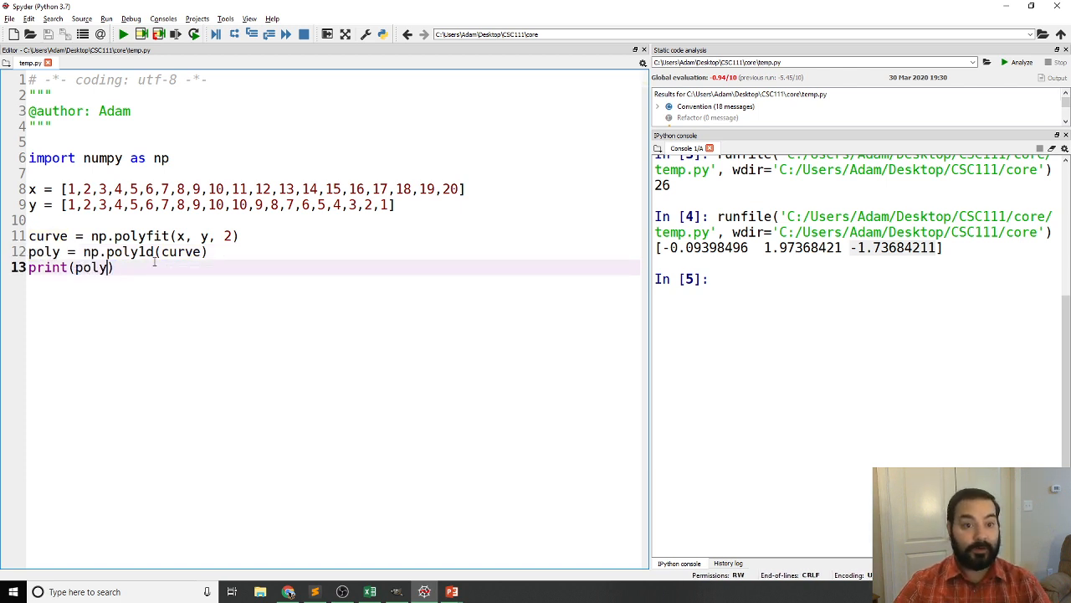
Step: Run the script and inspect the printed quadratic -0.09398 x² + 1.974 x - 1.737
click(122, 34)
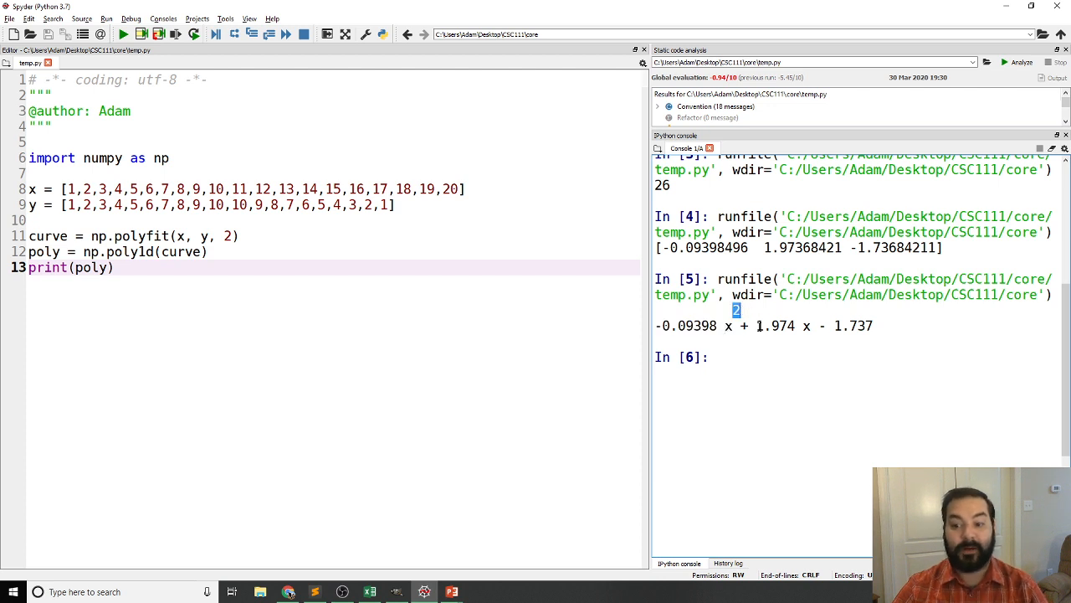
double_click(775, 326)
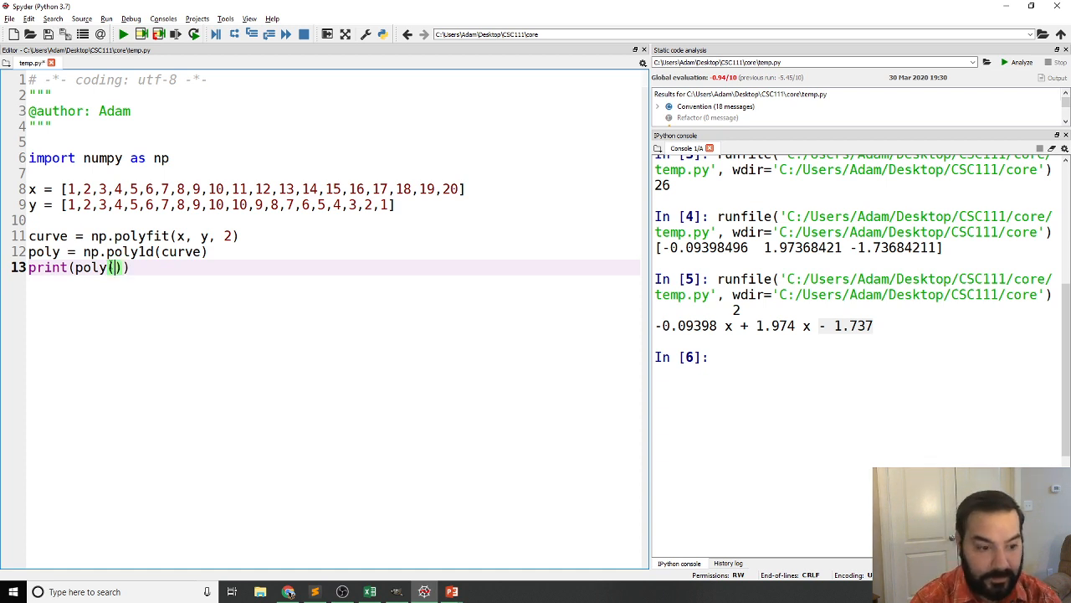
Step: Change the print to poly(10.5) and run it, getting 8.625
text(10.5)
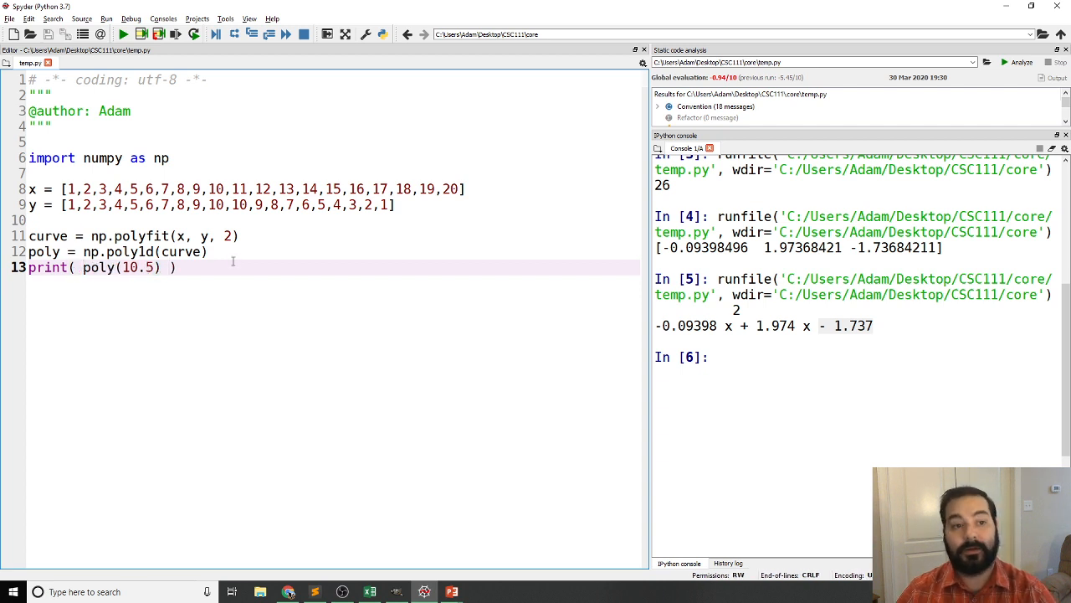
click(122, 34)
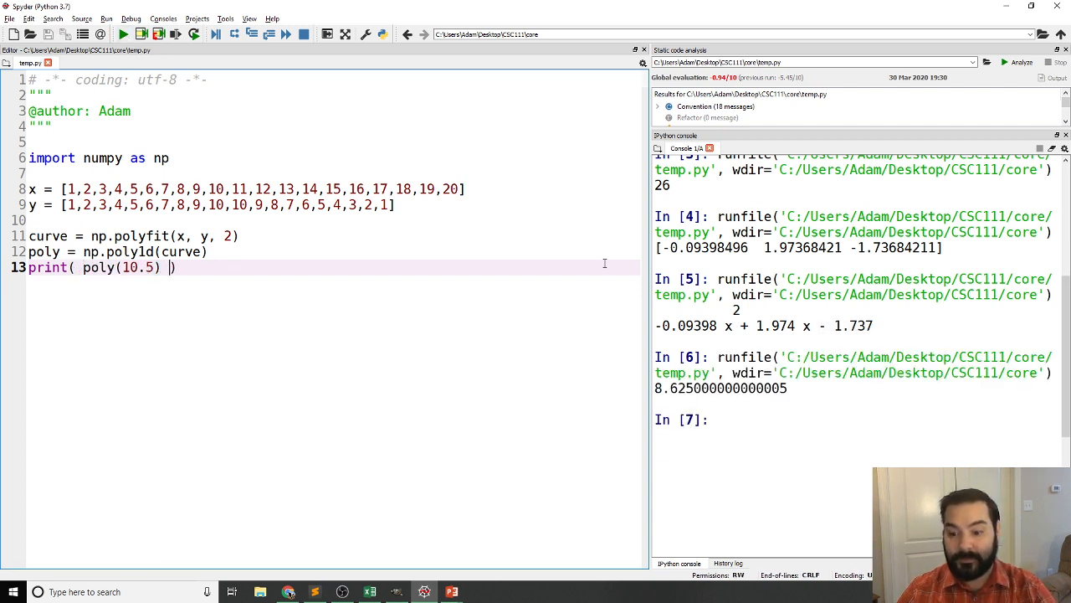
double_click(720, 388)
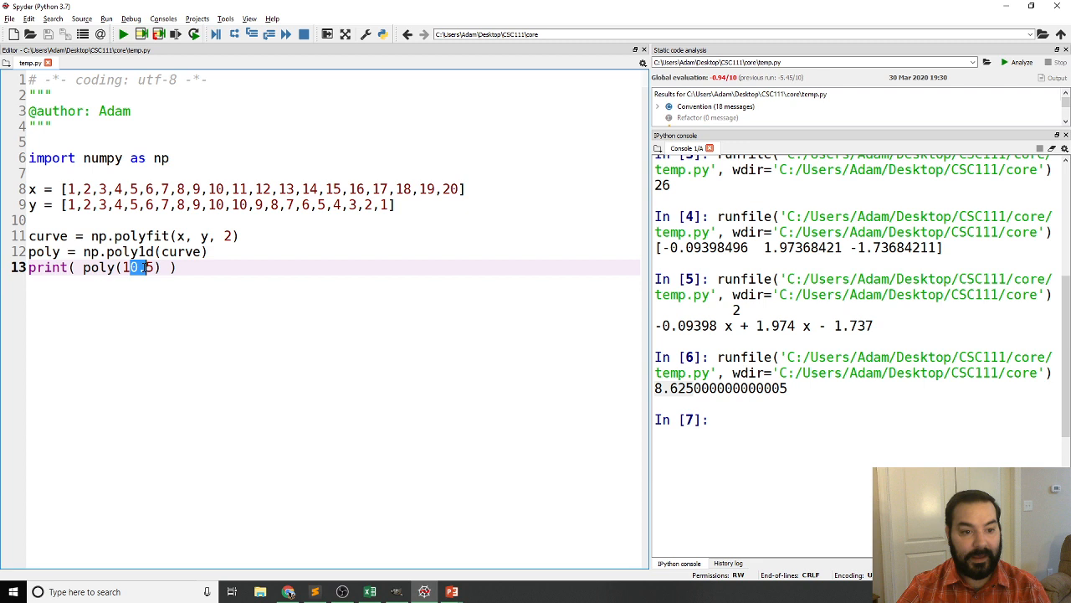
Step: Change the argument to poly(1) and run it, printing about 0.142857
key(Backspace)
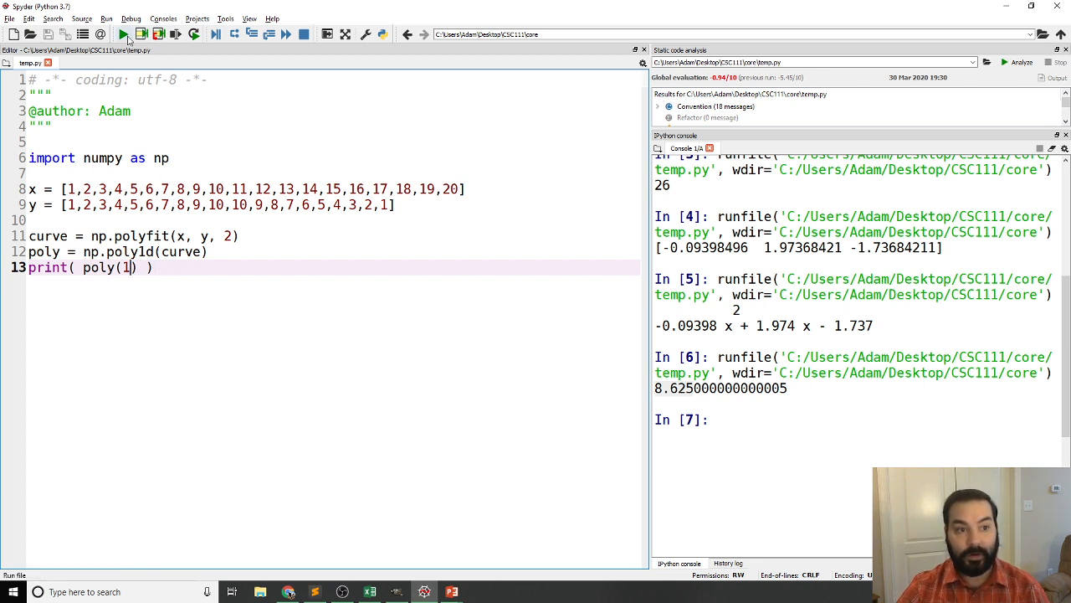
click(122, 35)
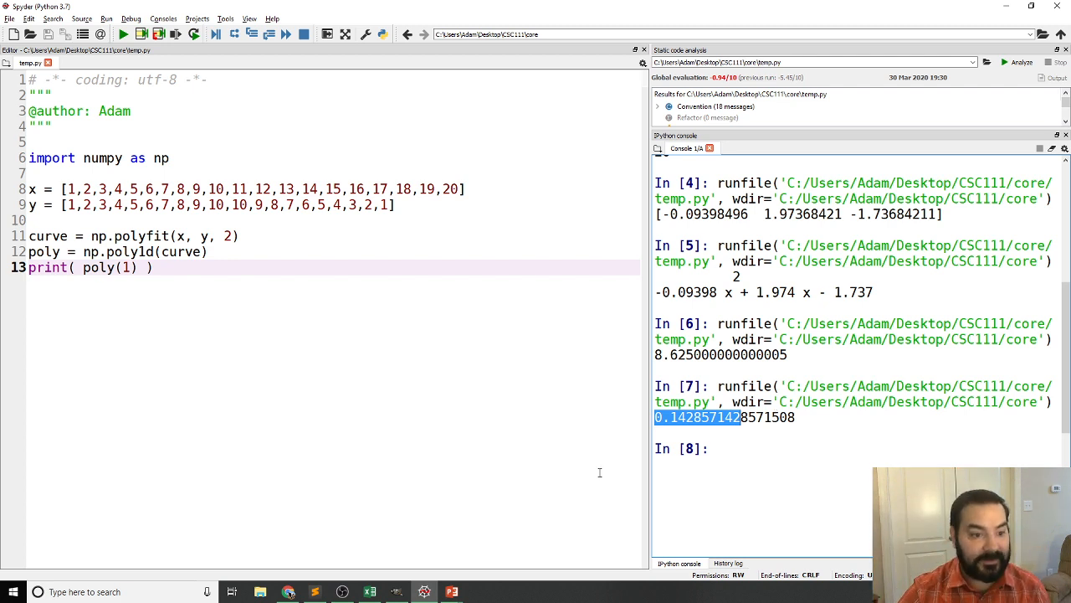
Step: Change the argument to poly(19.5), run it, and scroll to the 1.0122 output
double_click(128, 267)
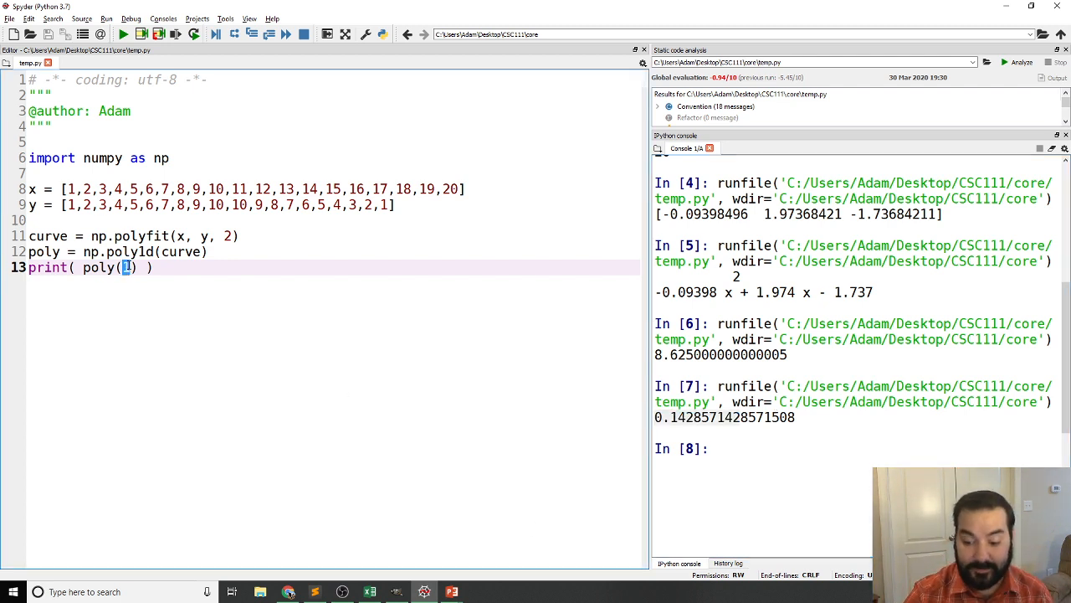
text(9.)
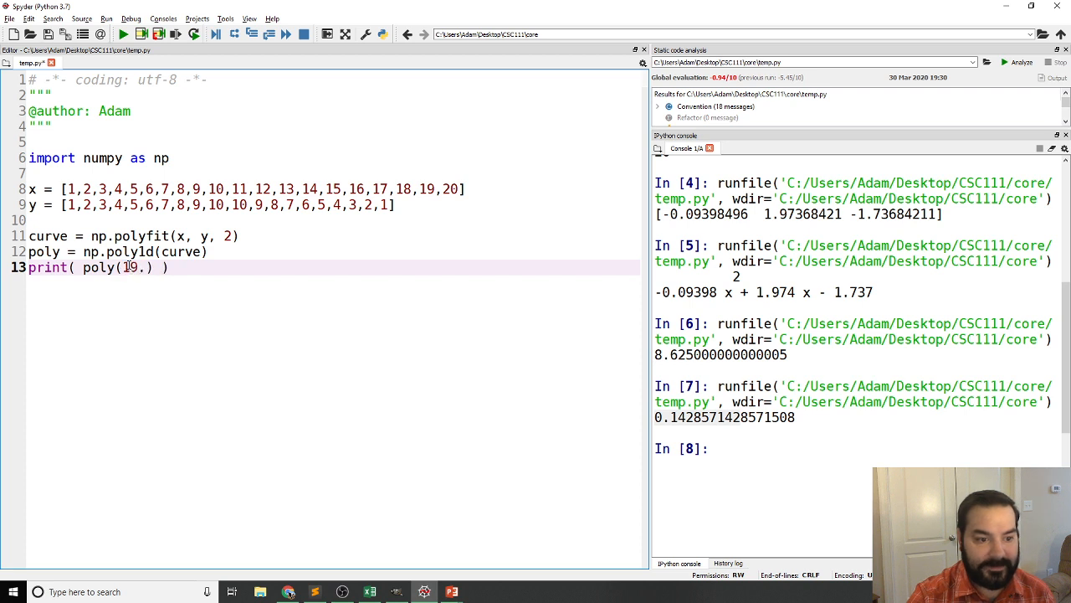
text(5)
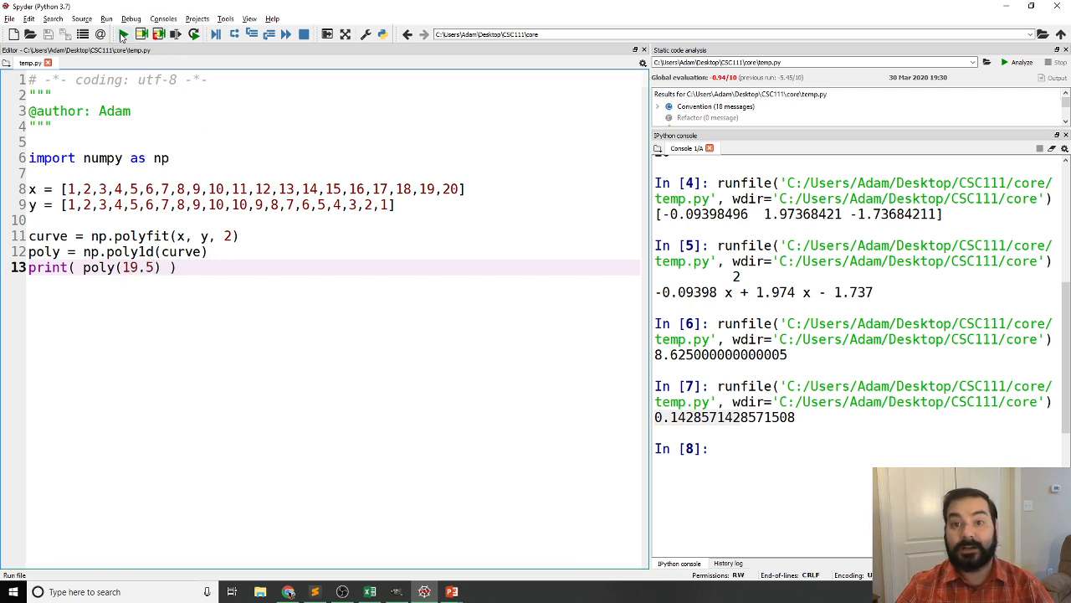
mouse_move(122, 34)
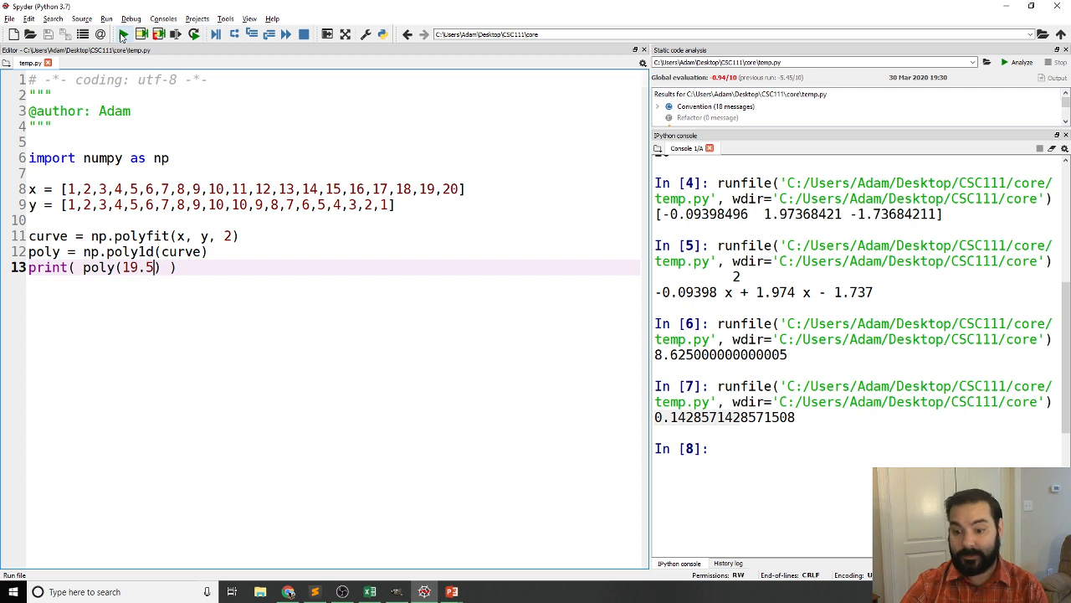
click(123, 35)
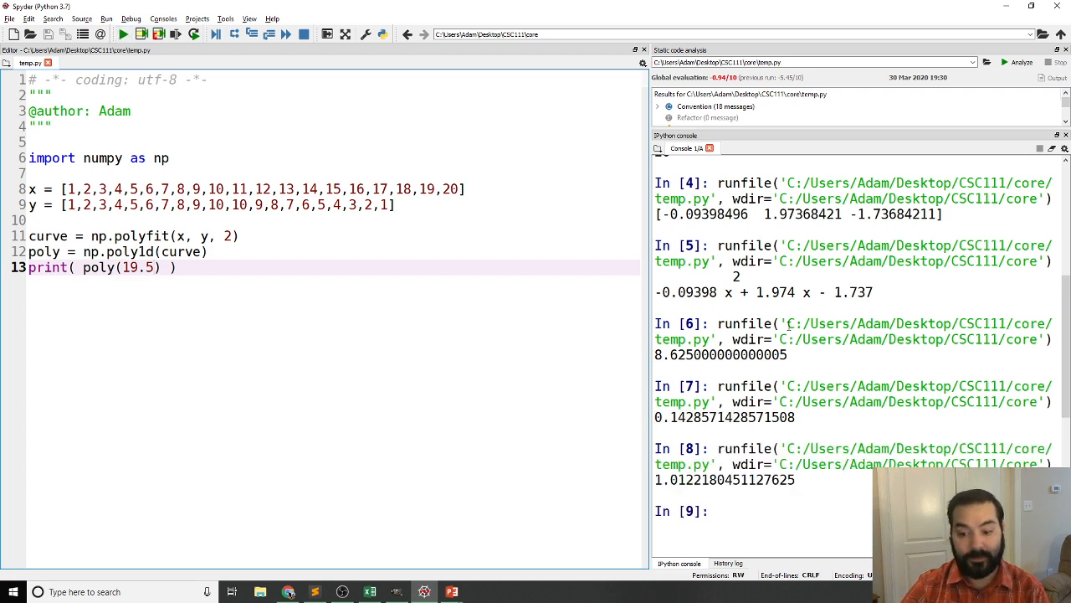
scroll(down, 3)
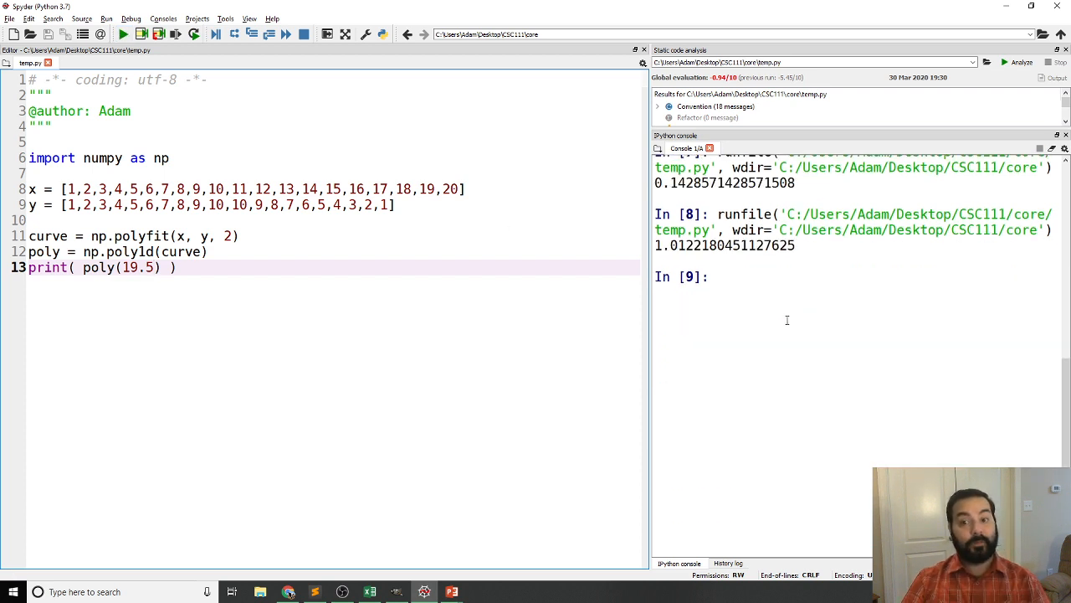